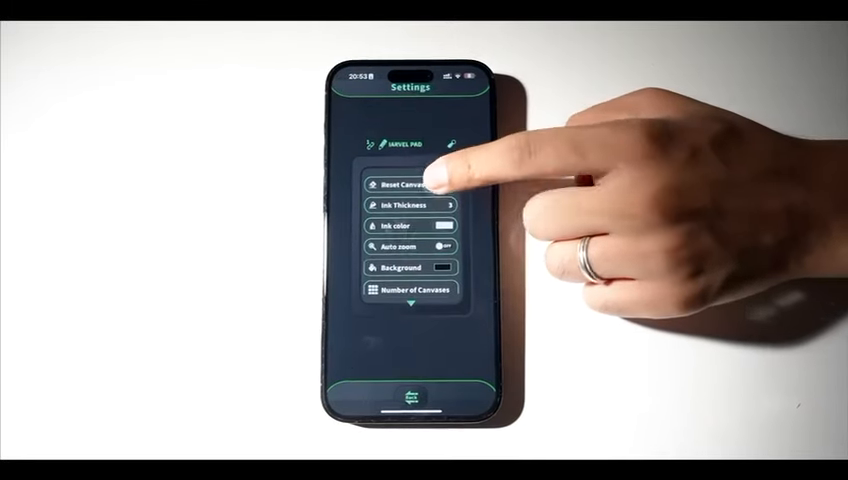
- Shorten the Reset Canvas delay from 14 seconds using the number picker and confirm it
{"action": "left_click", "coordinate": [410, 185]}
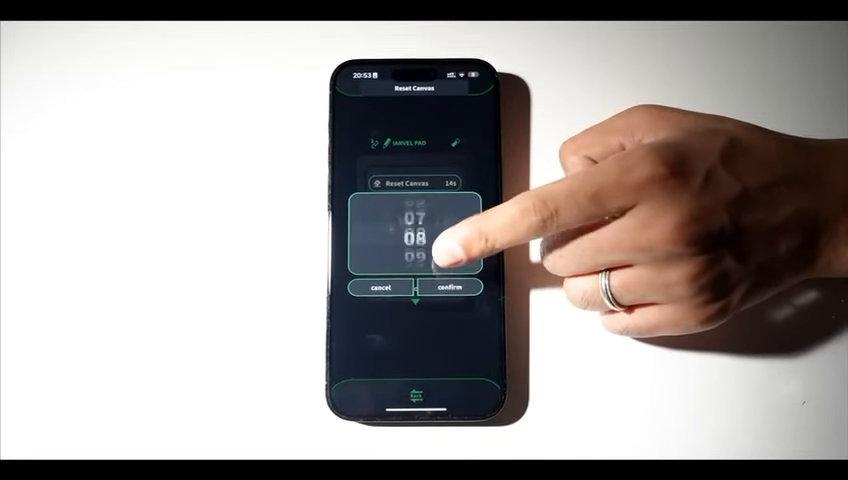
{"action": "left_click", "coordinate": [446, 288]}
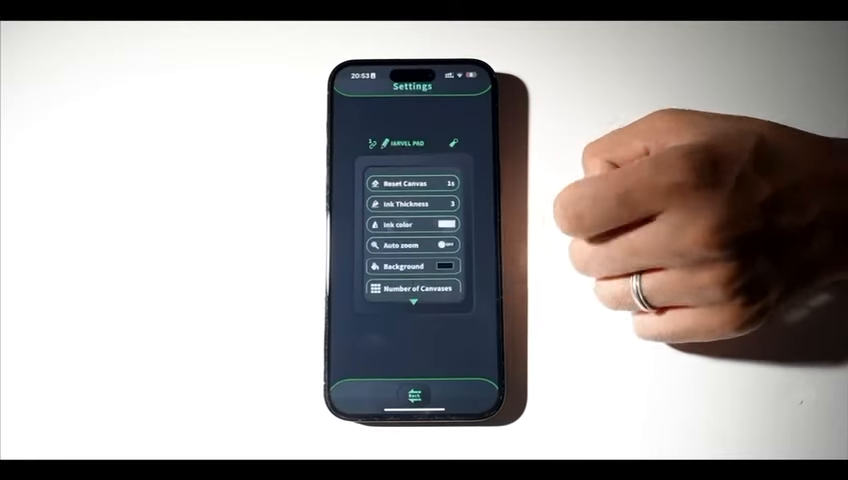